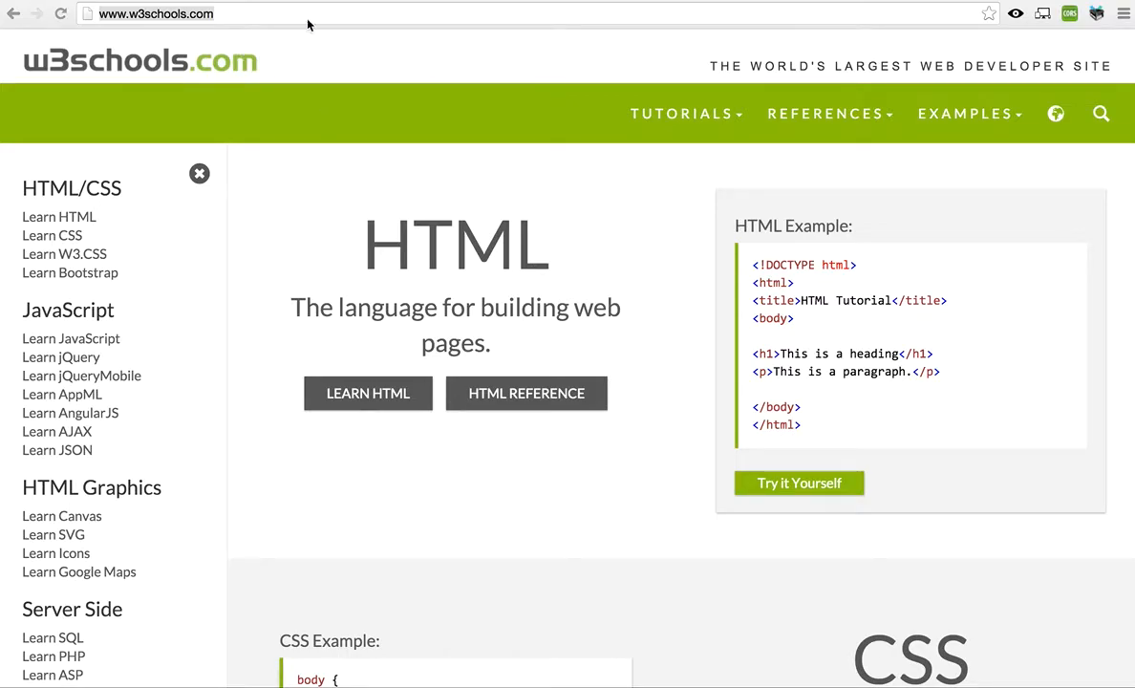
pyautogui.moveTo(310, 21)
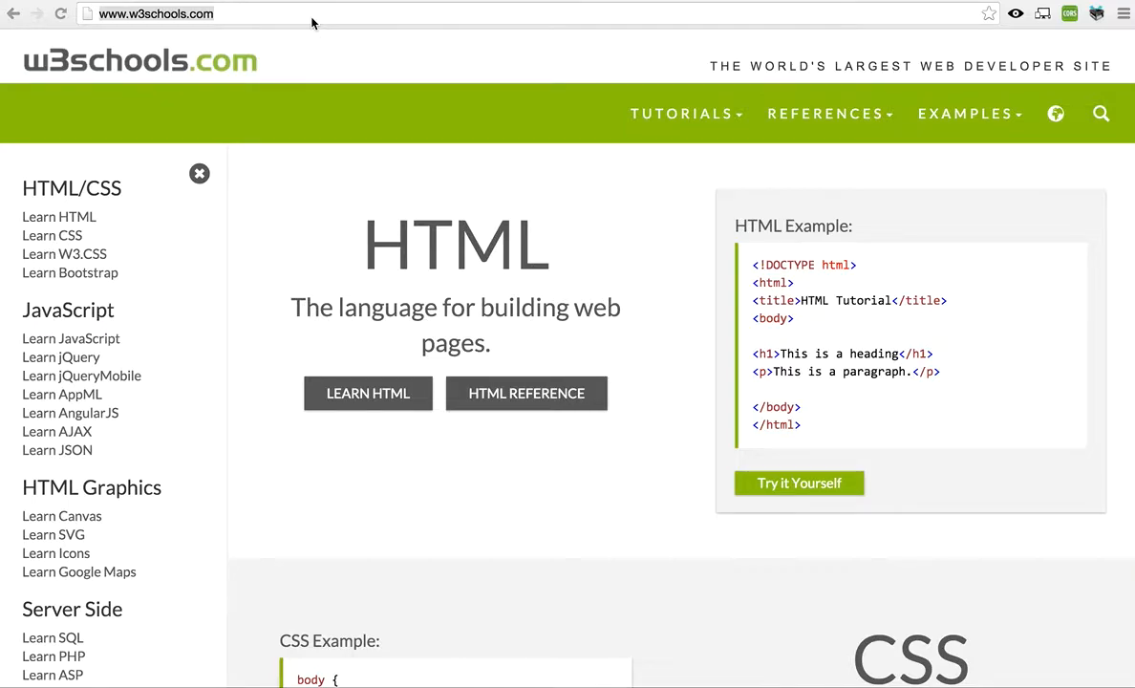
pyautogui.moveTo(1039, 73)
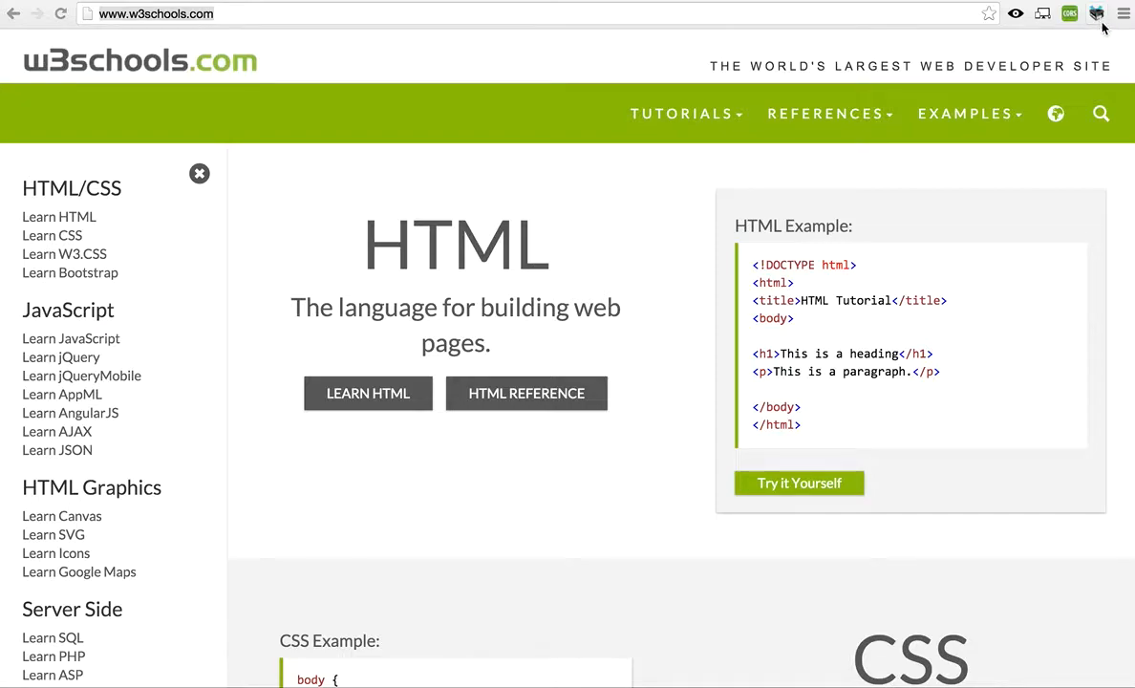
# - Inspect the w3schools side menu so DevTools opens on div.sidemenu with its CSS styles
pyautogui.click(162, 16)
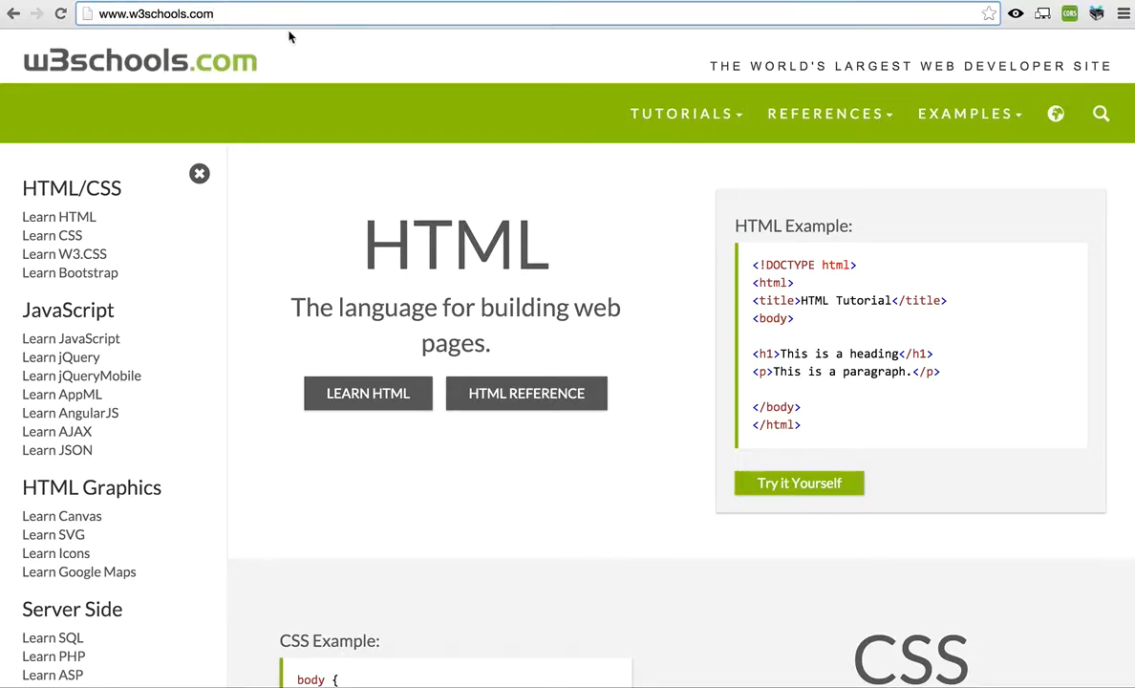
pyautogui.scroll(-3)
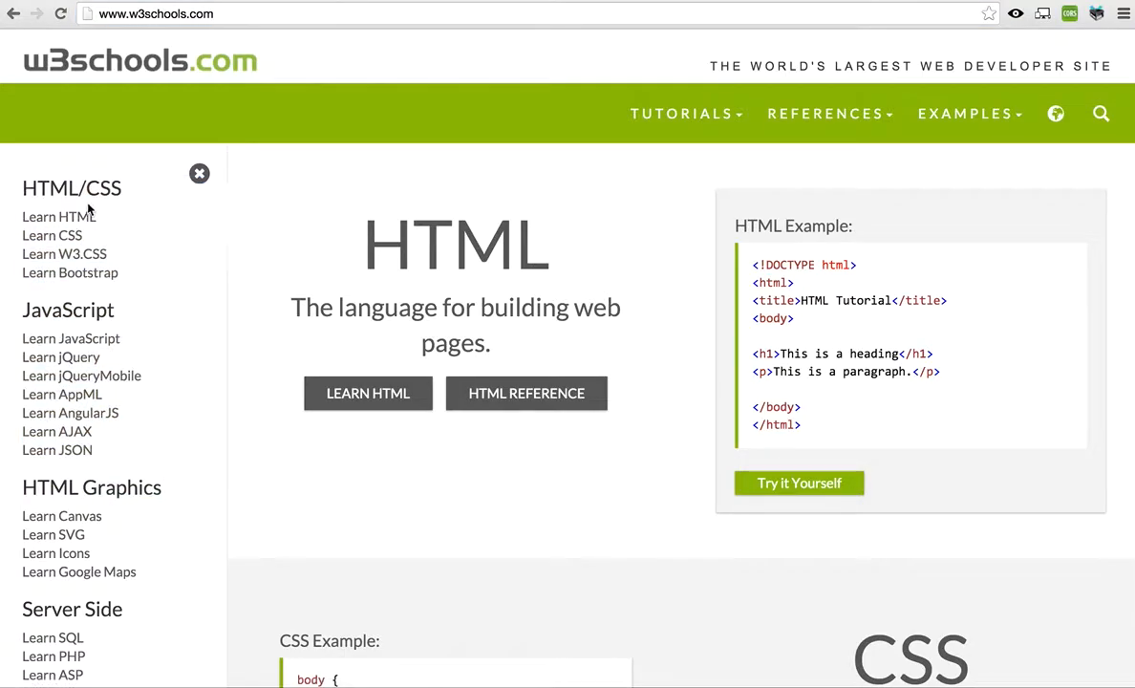
pyautogui.moveTo(74, 394)
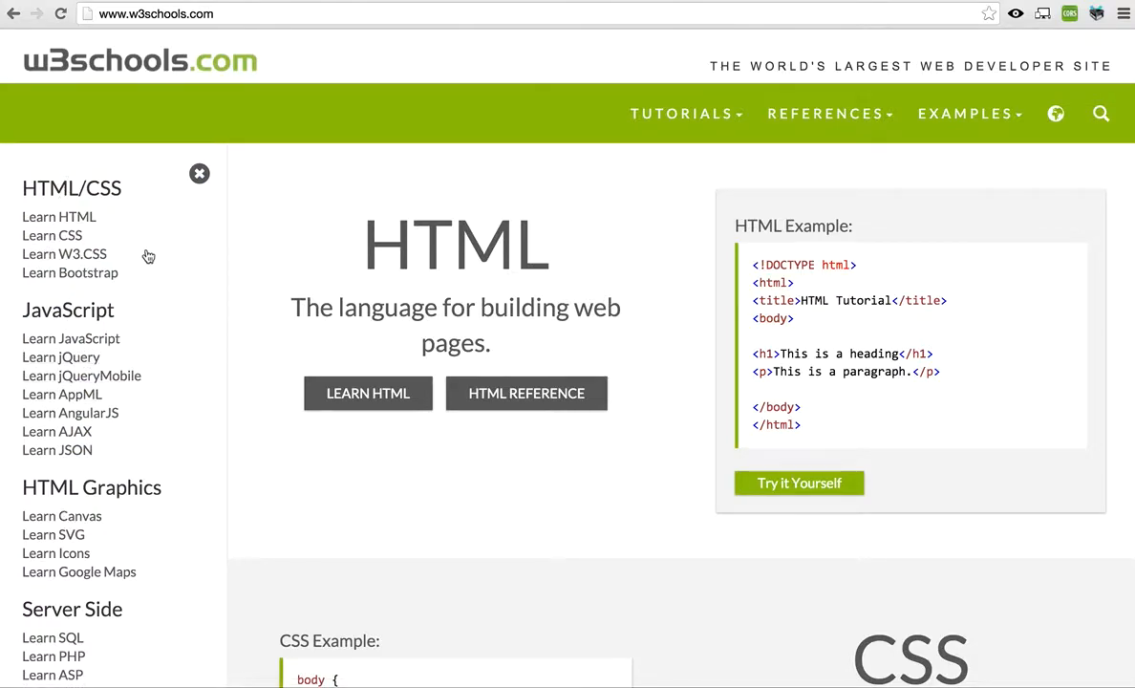
pyautogui.rightClick(99, 188)
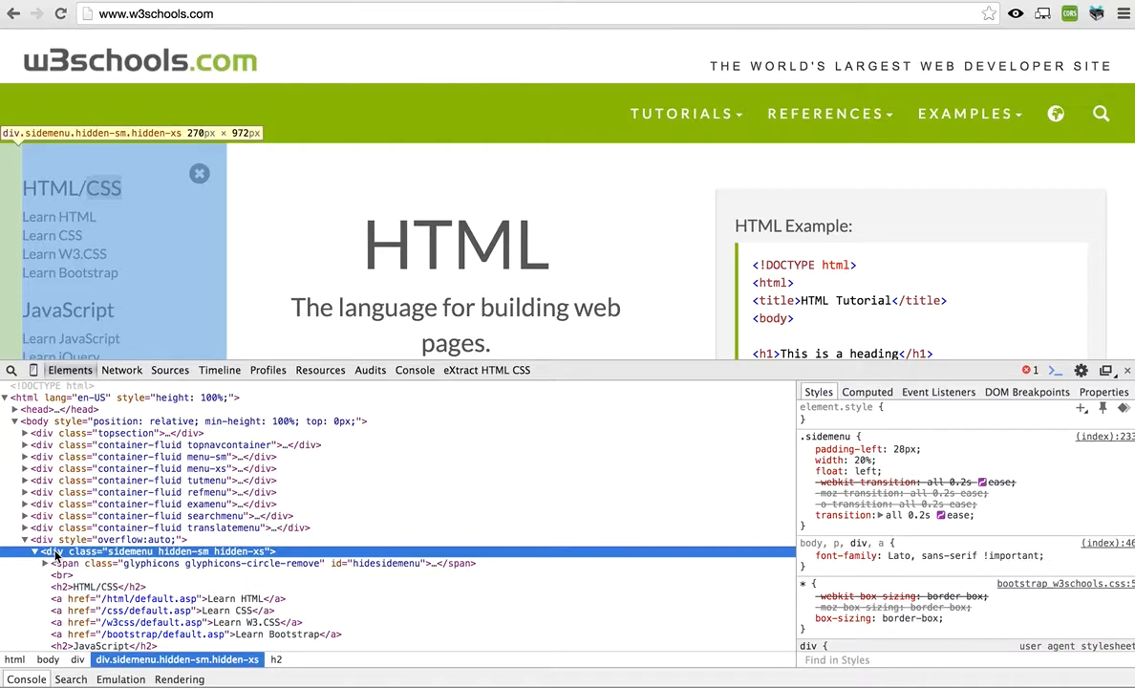
pyautogui.moveTo(254, 327)
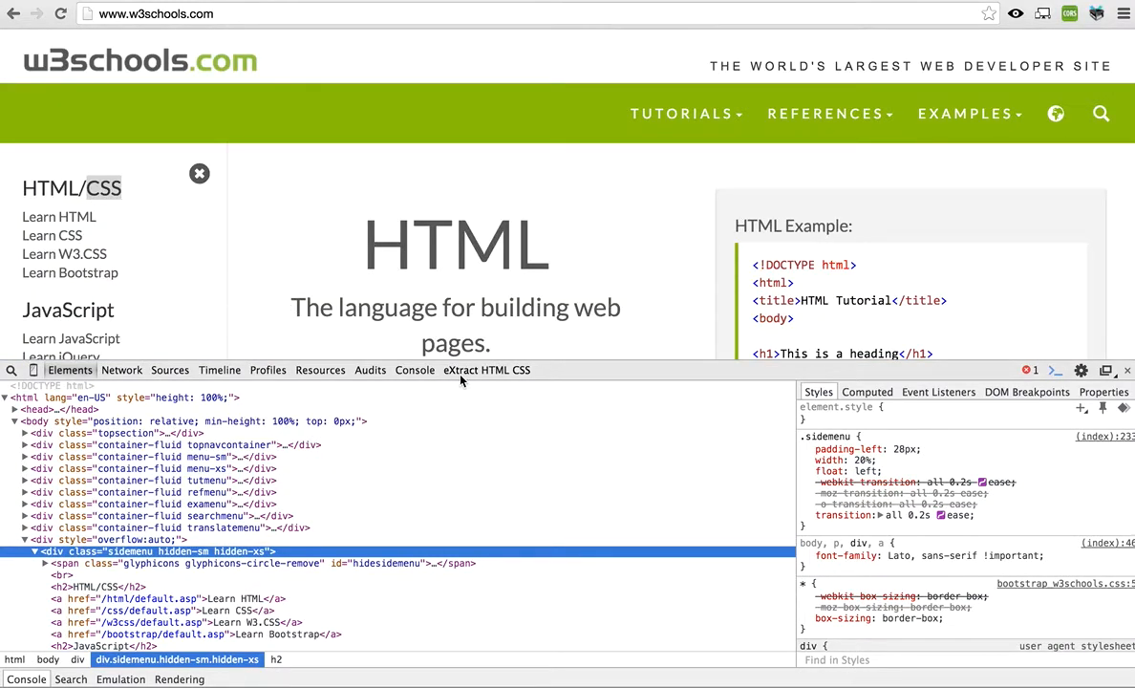
pyautogui.moveTo(476, 379)
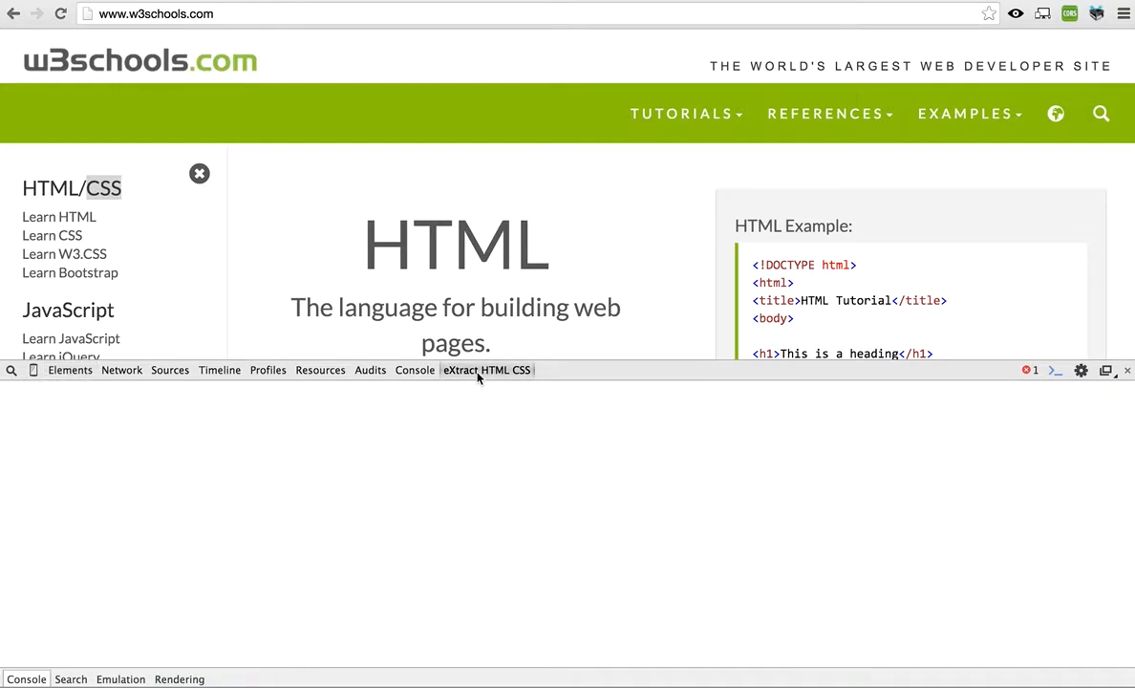
# - View the empty eXtract HTML CSS panel, then return to the Elements tree on the side menu
pyautogui.click(486, 370)
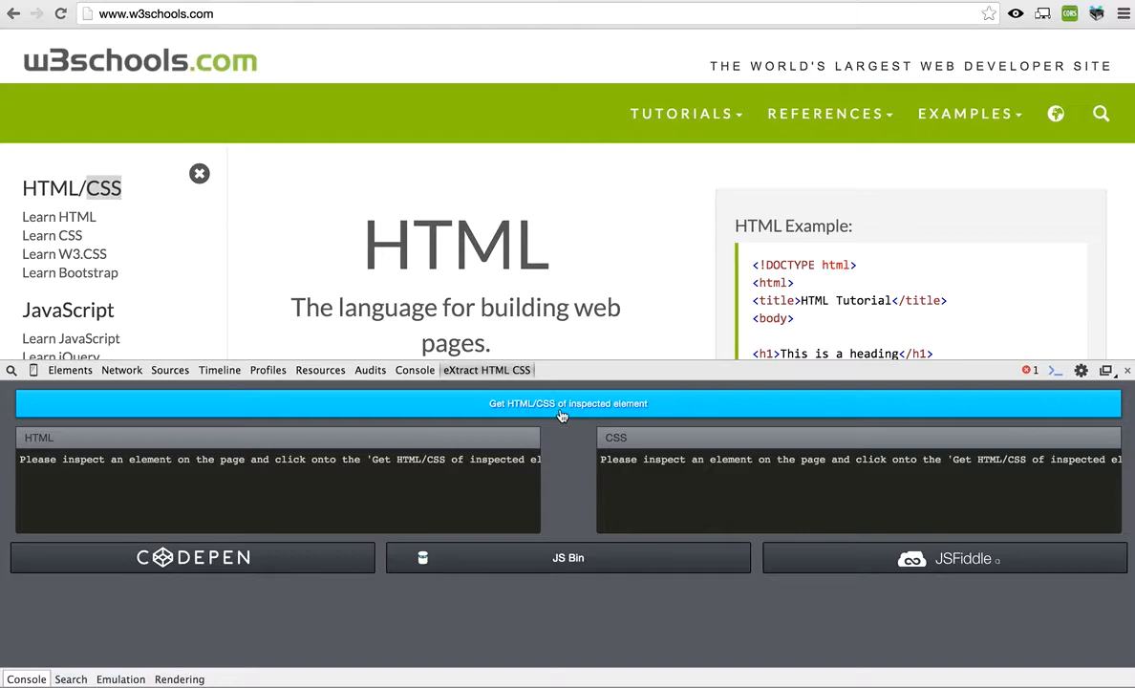
pyautogui.moveTo(528, 417)
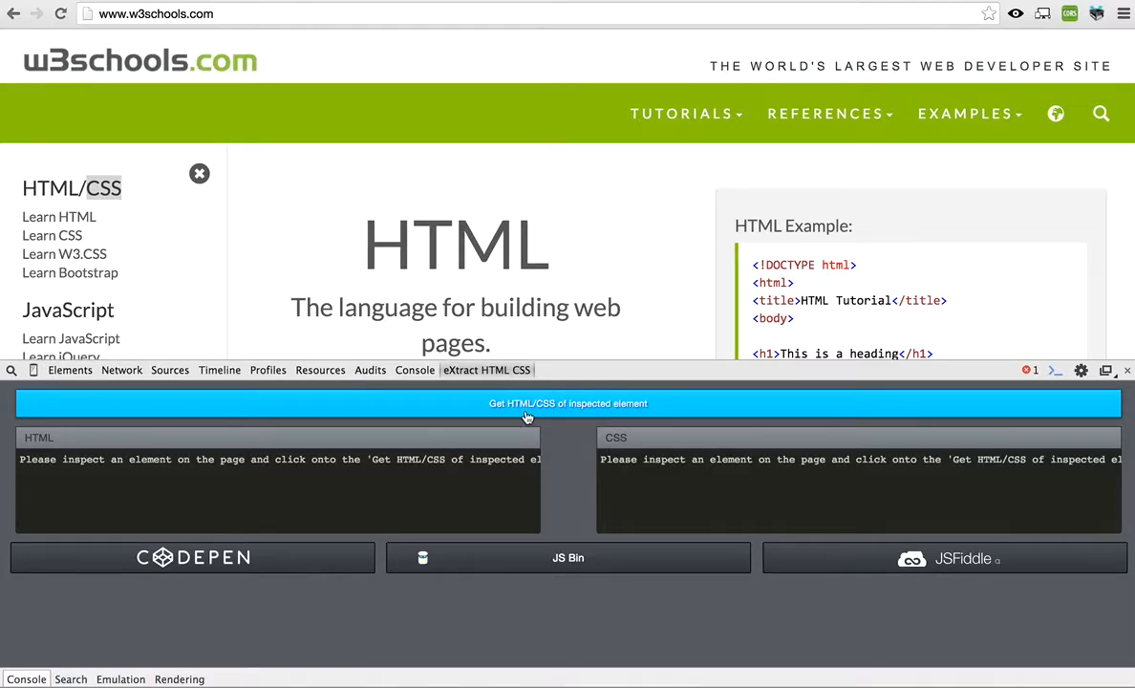
pyautogui.click(68, 371)
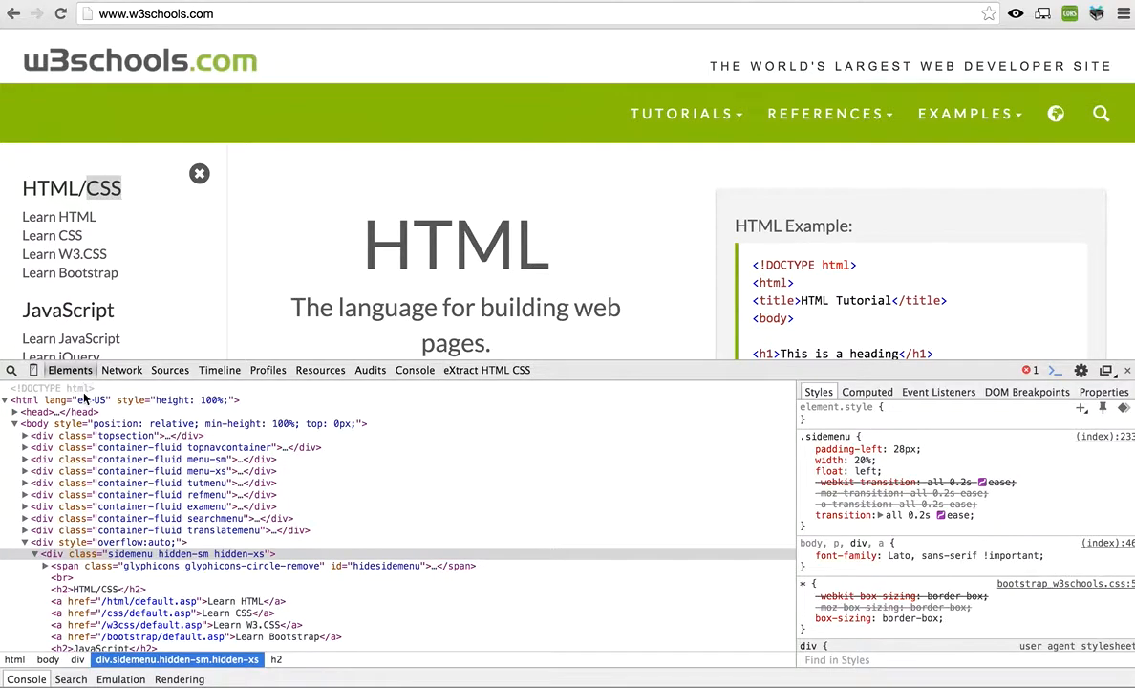
pyautogui.moveTo(130, 554)
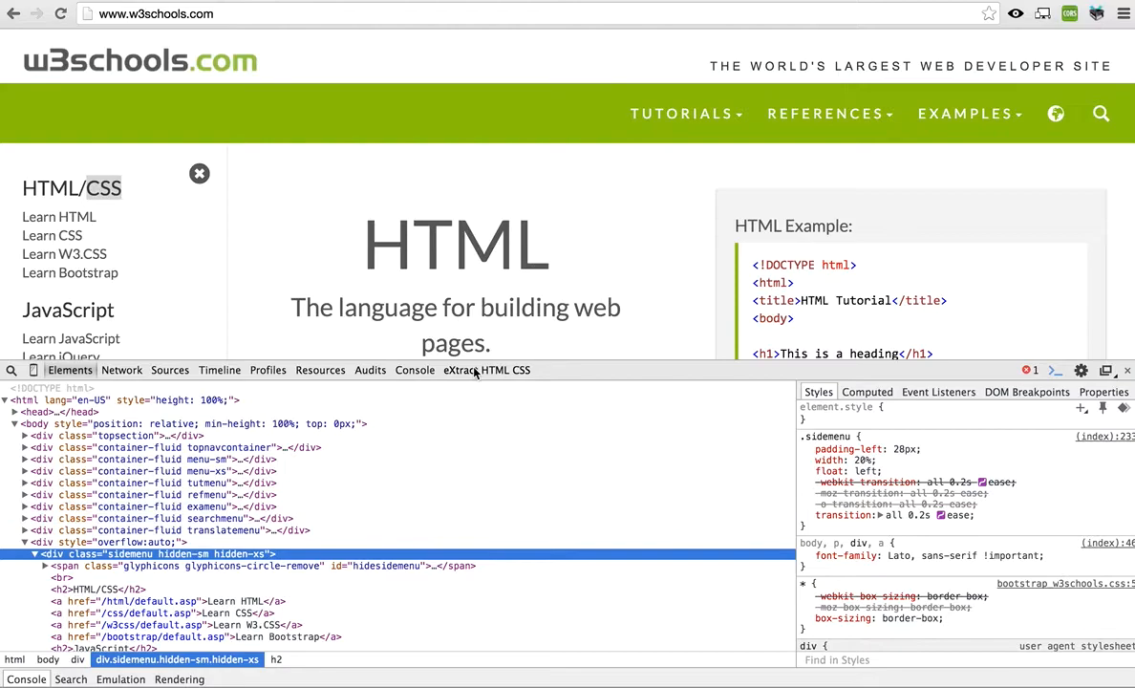
# - Extract the side menu's HTML and CSS into the eXtract panel and confirm the completion alert
pyautogui.click(485, 371)
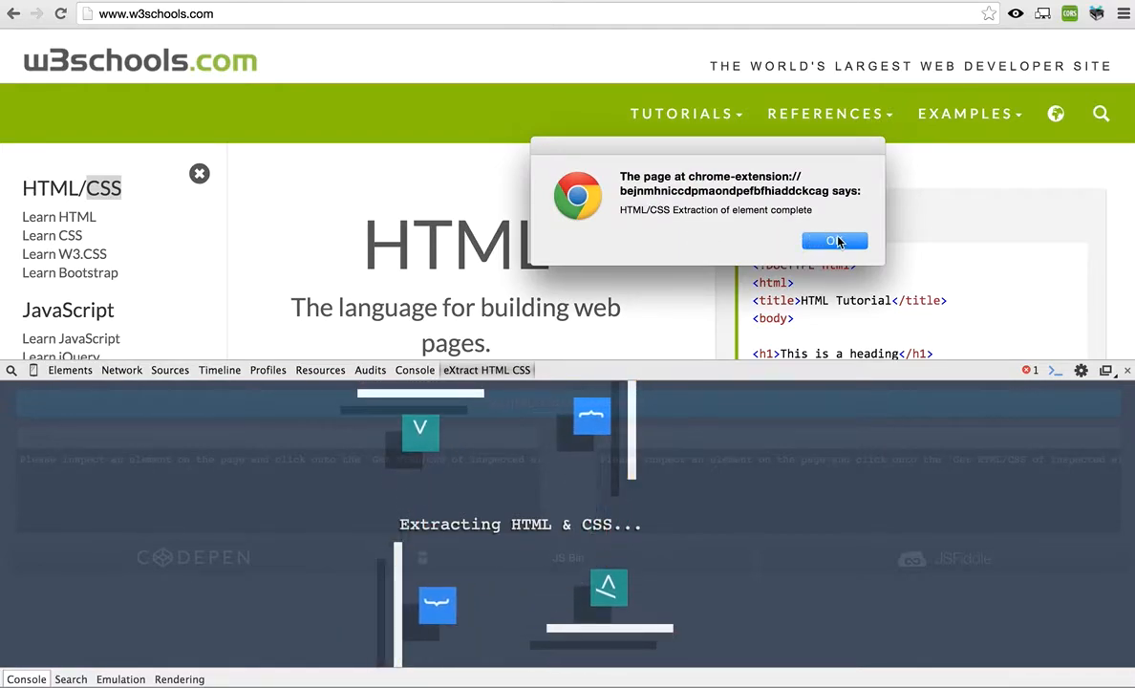
pyautogui.click(833, 240)
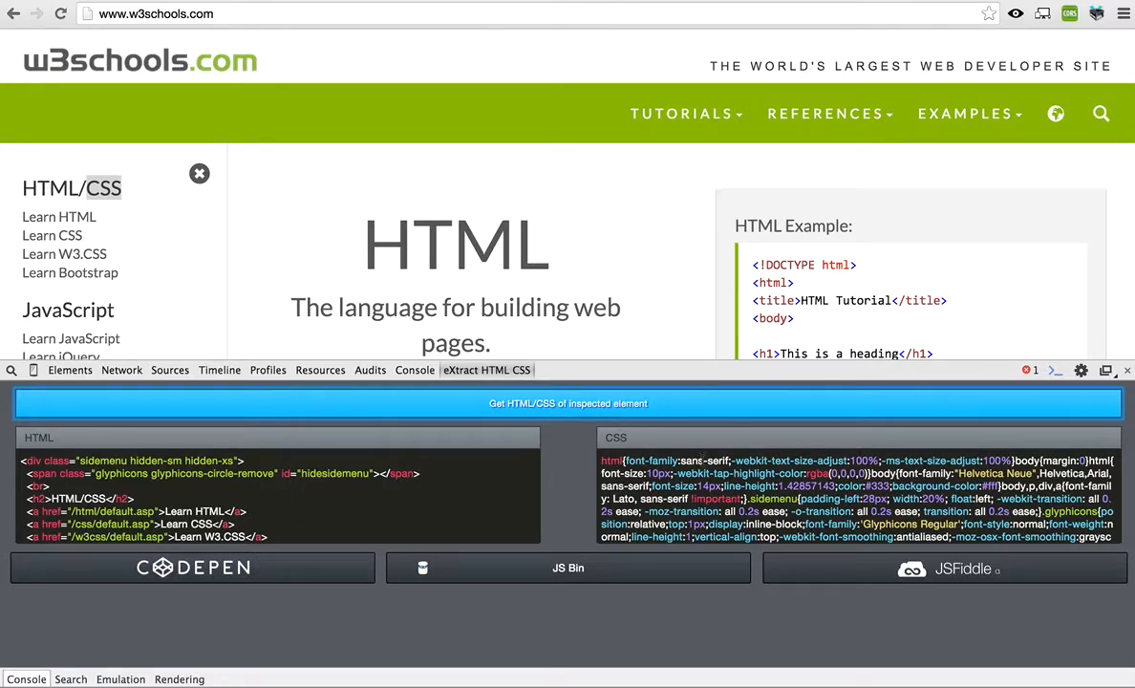
pyautogui.moveTo(286, 585)
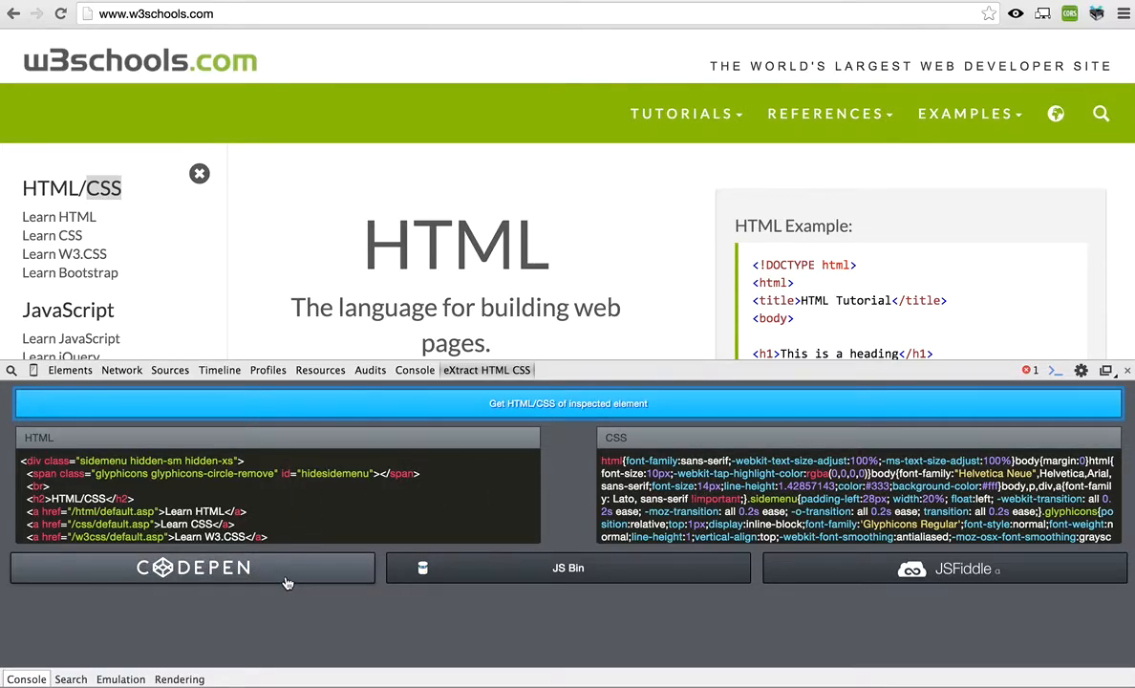
pyautogui.click(193, 570)
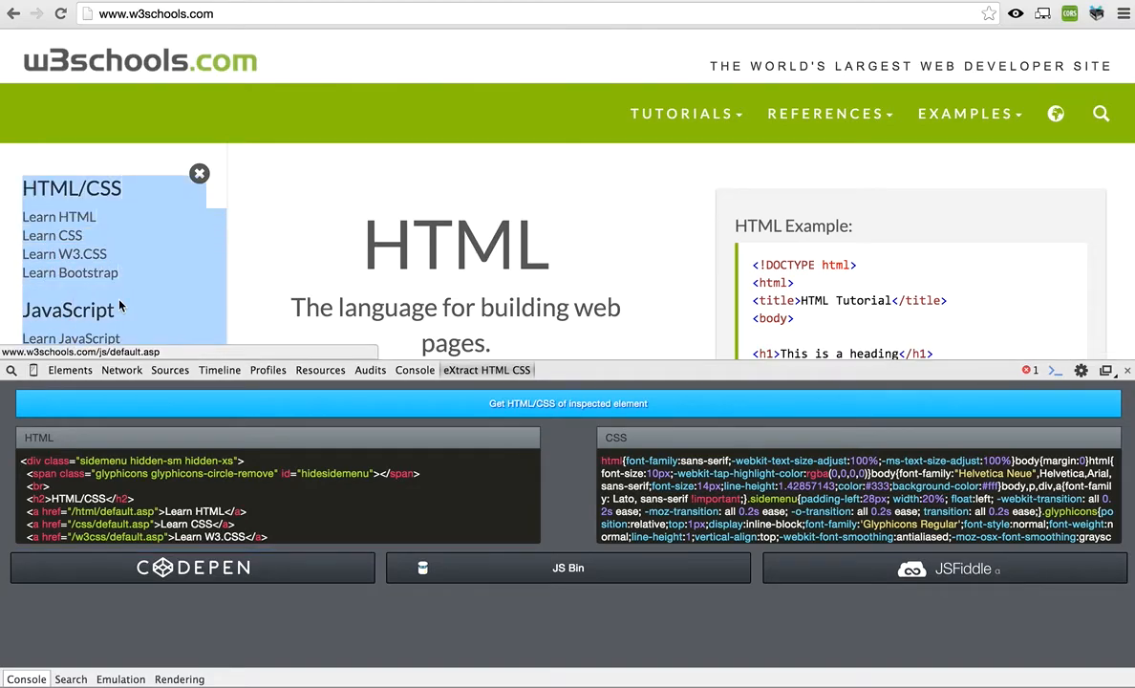
pyautogui.scroll(-3)
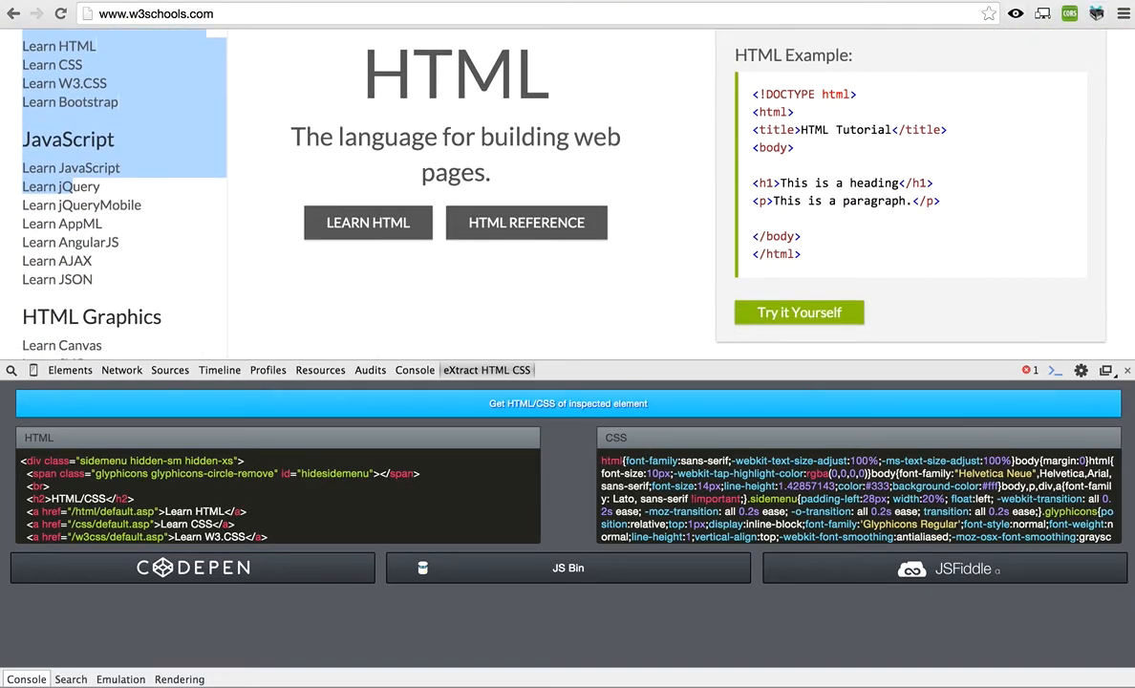